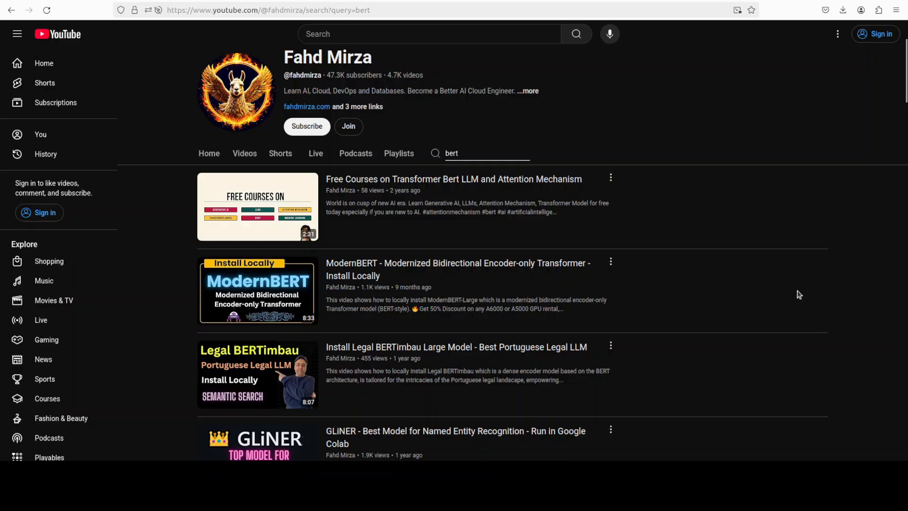
Check the GPU with nvidia-smi and the OS release, then enter pip install for torch, torchvision and torchaudio.
{"action": "scroll", "scroll_direction": "down", "scroll_amount": 3}
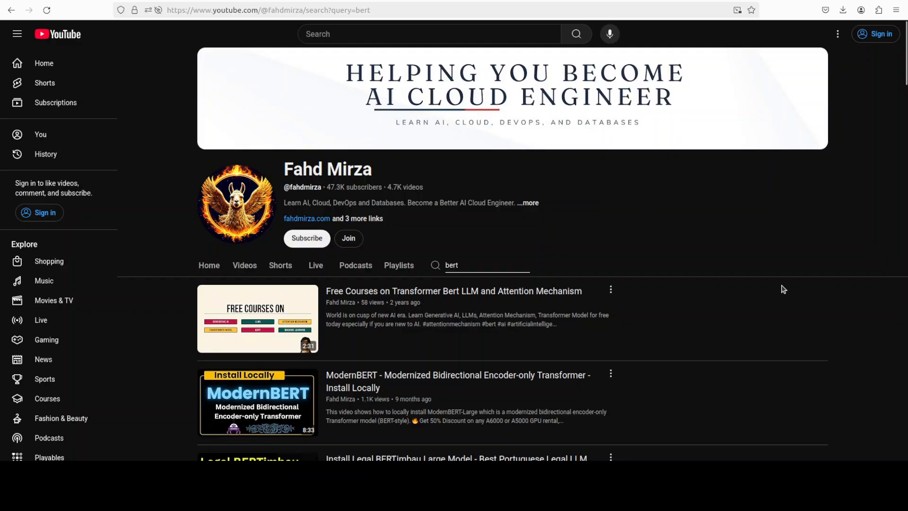
{"action": "mouse_move", "coordinate": [630, 275]}
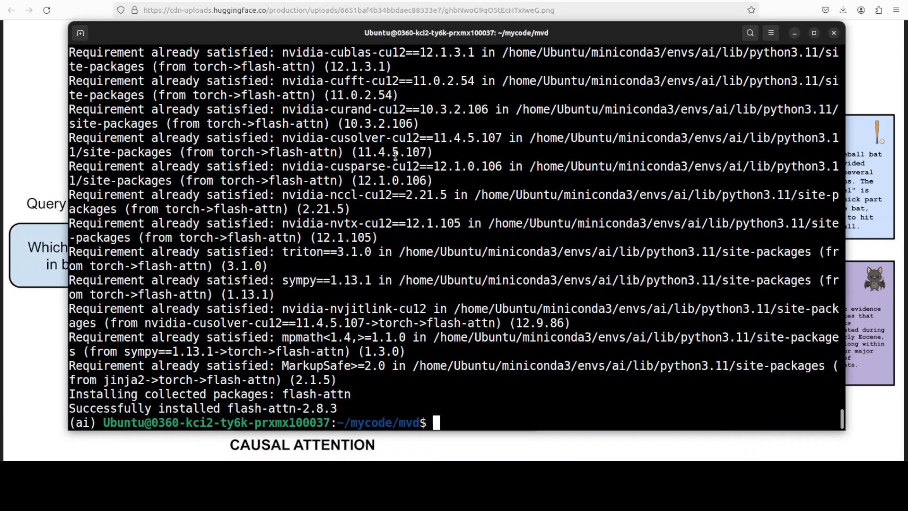
{"action": "type", "text": "nvidia-smi"}
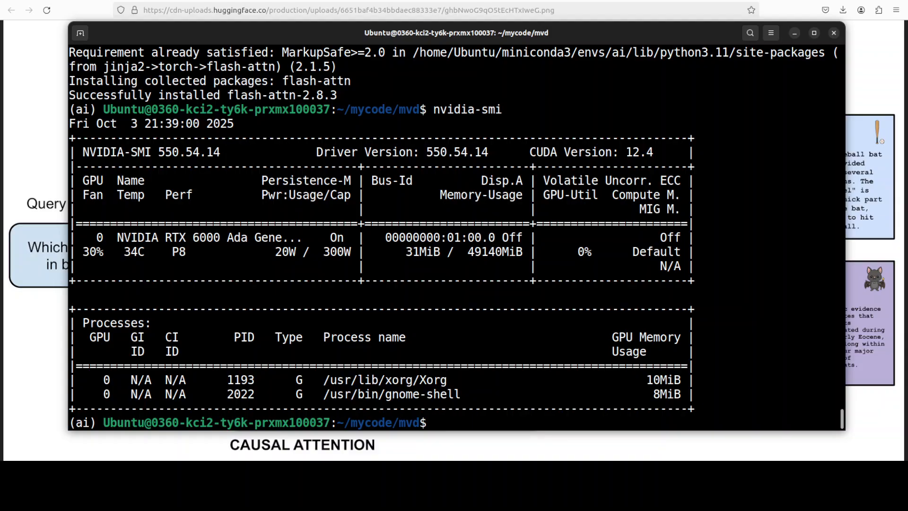
{"action": "type", "text": "cat /"}
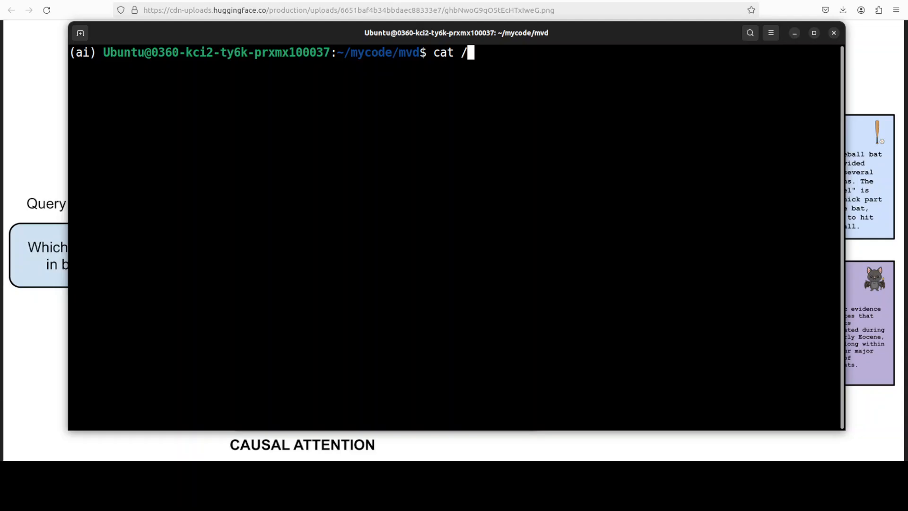
{"action": "type", "text": "etc/"}
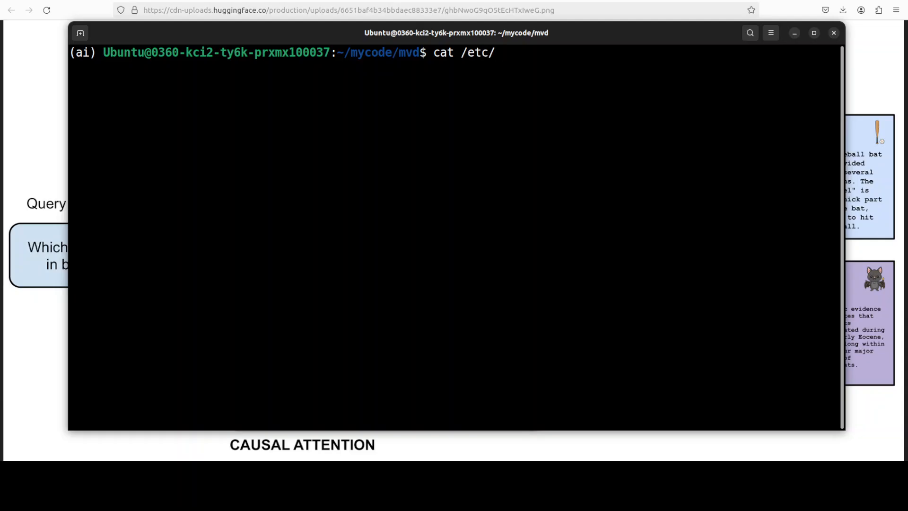
{"action": "type", "text": "*rle"}
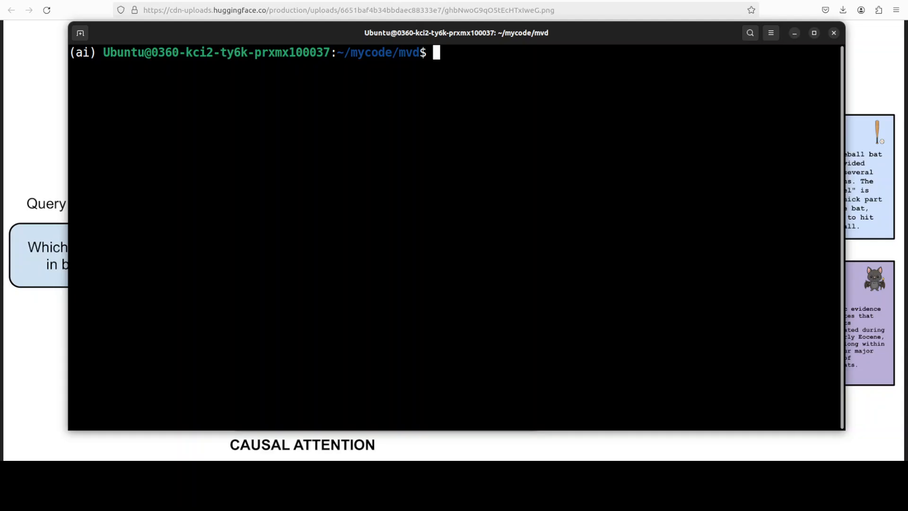
{"action": "type", "text": "pip install torch torchvision torchaudio --index-url https://download.pytorch.org/whl/cu121"}
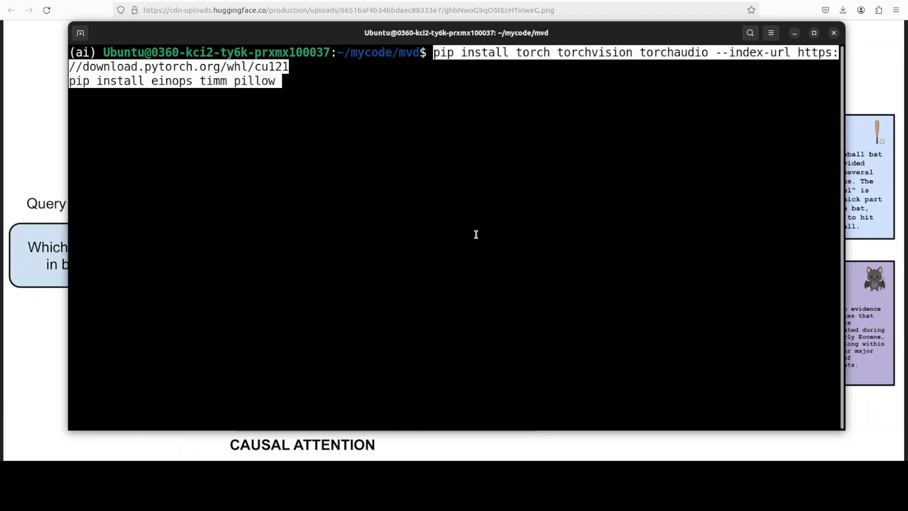
{"action": "mouse_move", "coordinate": [487, 232]}
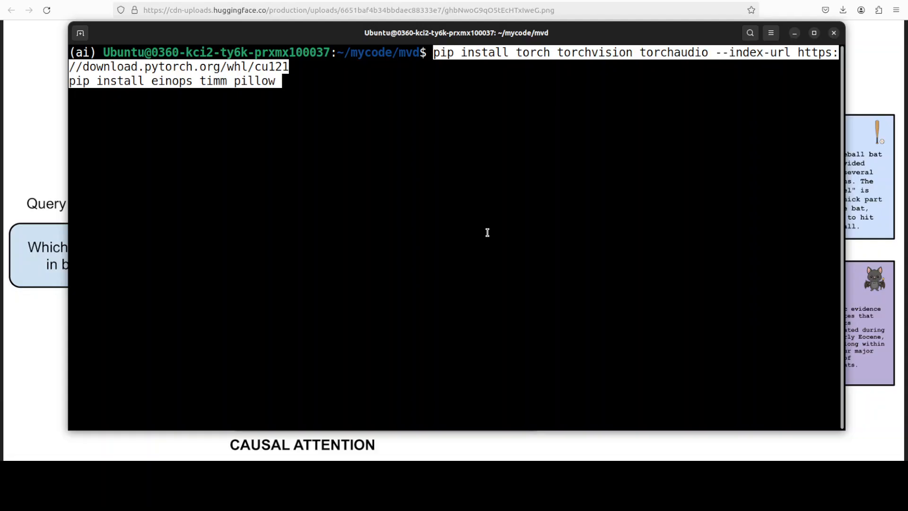
{"action": "mouse_move", "coordinate": [522, 190]}
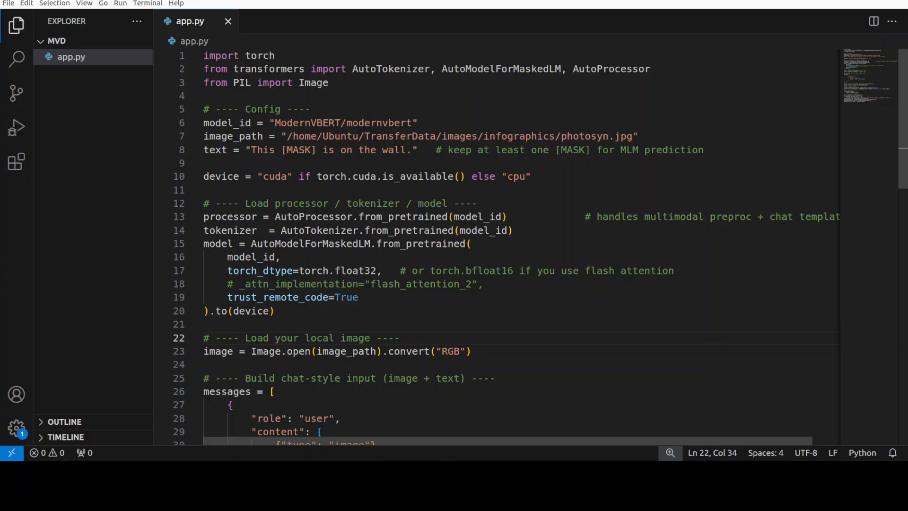
{"action": "left_click_drag", "start_coordinate": [234, 68], "coordinate": [328, 83]}
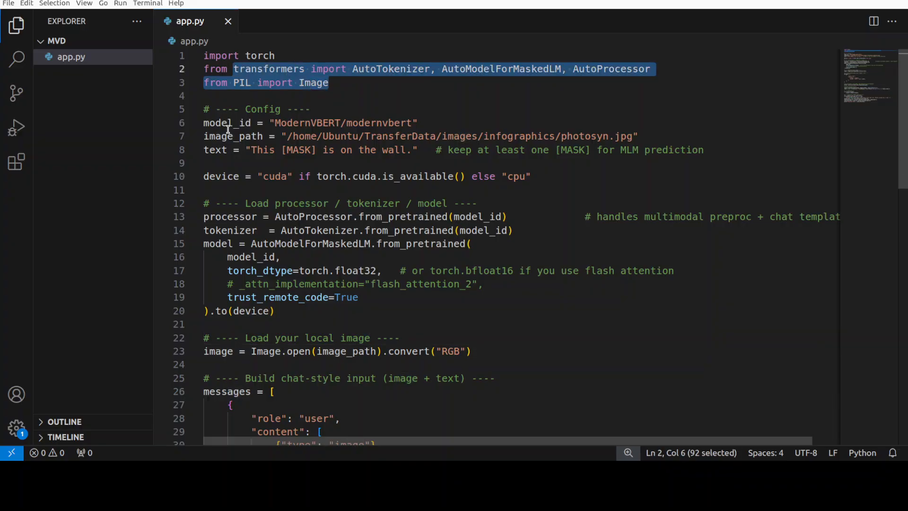
{"action": "mouse_move", "coordinate": [361, 258]}
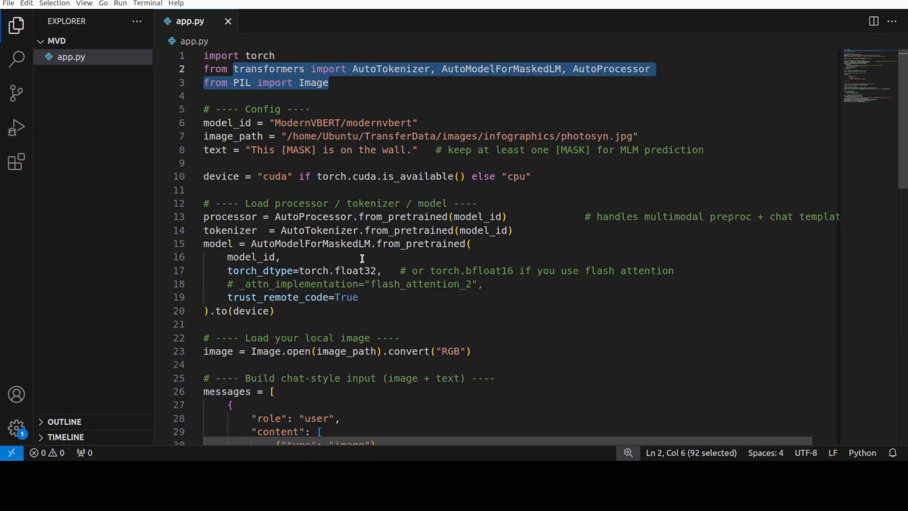
{"action": "scroll", "scroll_direction": "down", "scroll_amount": 3}
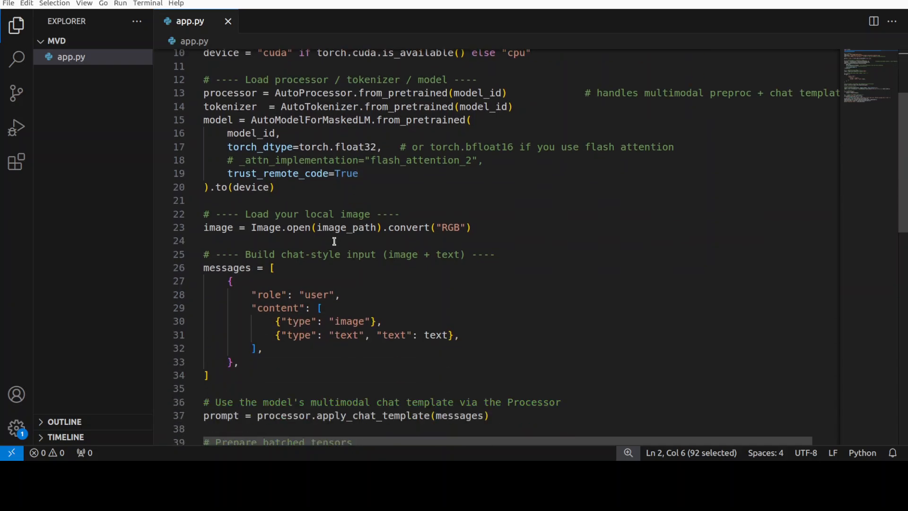
{"action": "scroll", "scroll_direction": "down", "scroll_amount": 3}
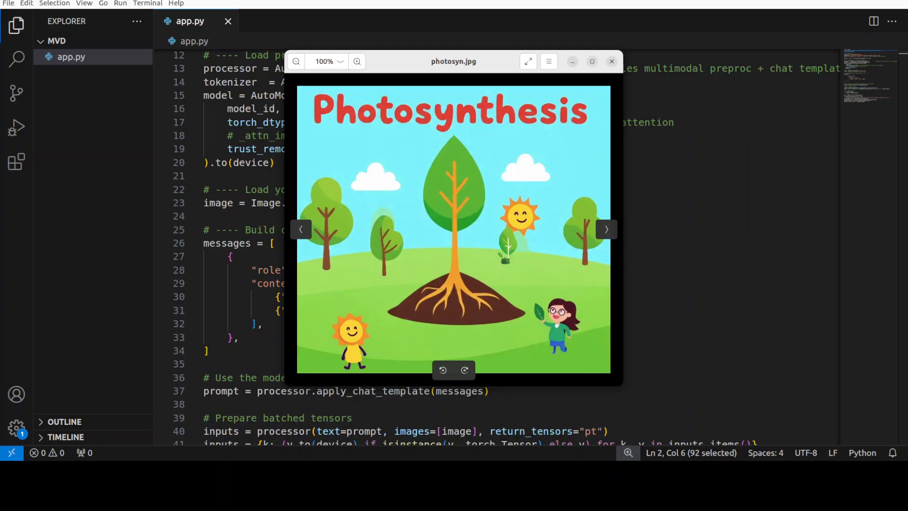
{"action": "left_click", "coordinate": [611, 62]}
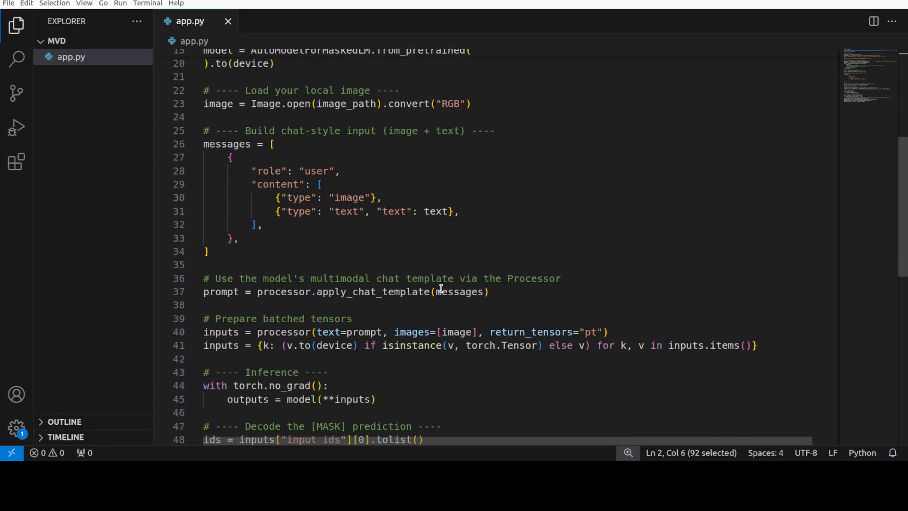
{"action": "scroll", "scroll_direction": "down", "scroll_amount": 3}
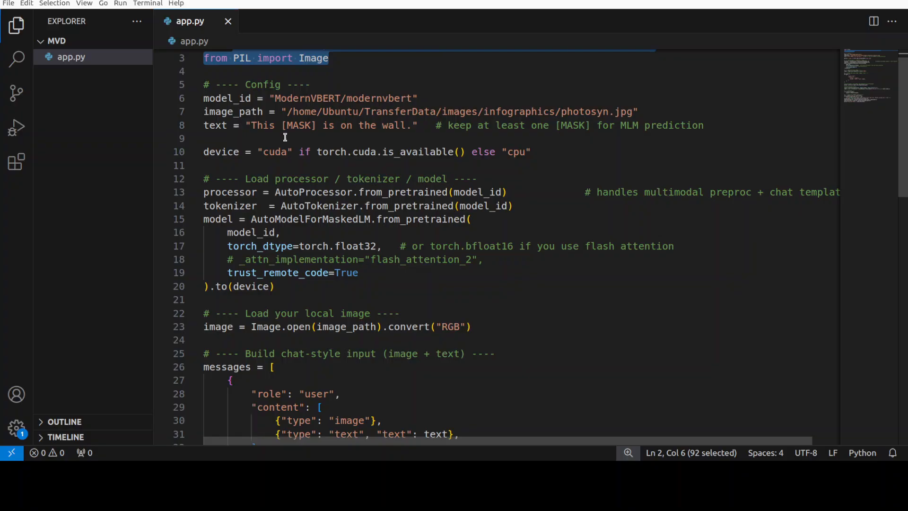
{"action": "double_click", "coordinate": [298, 126]}
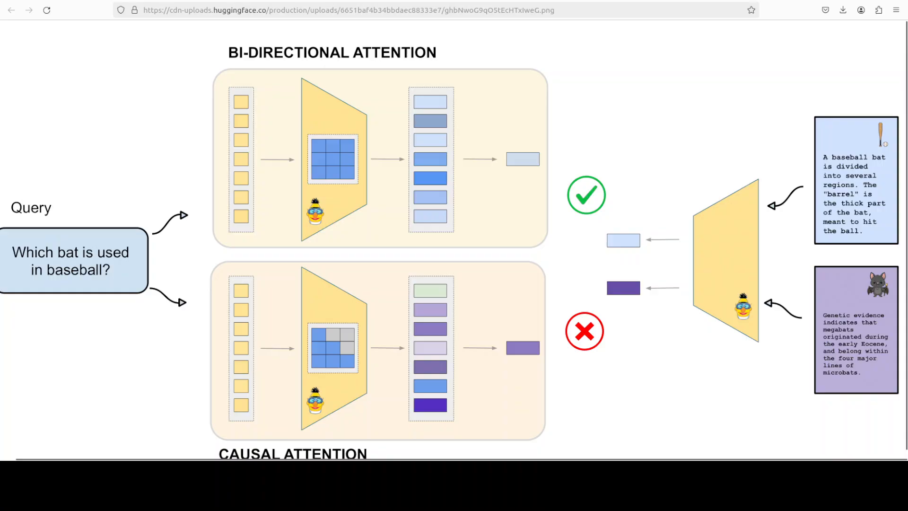
{"action": "mouse_move", "coordinate": [305, 11]}
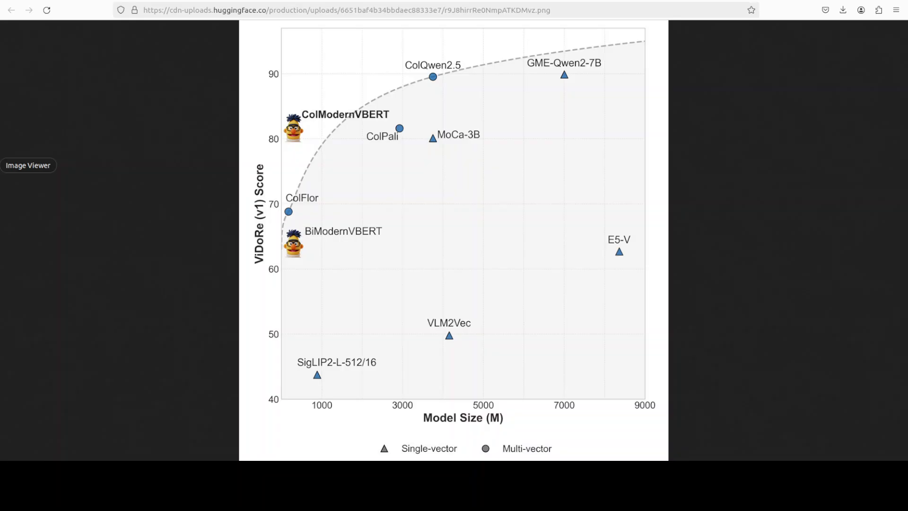
{"action": "mouse_move", "coordinate": [669, 235]}
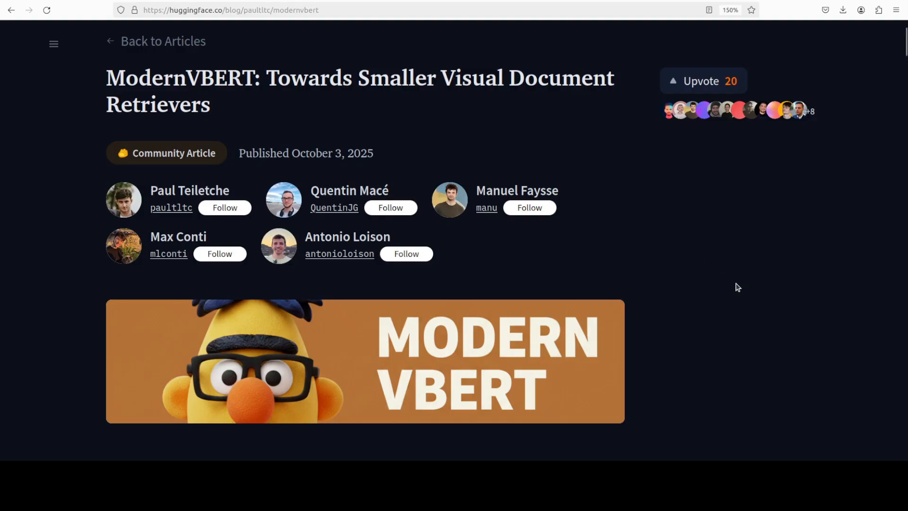
{"action": "mouse_move", "coordinate": [721, 289]}
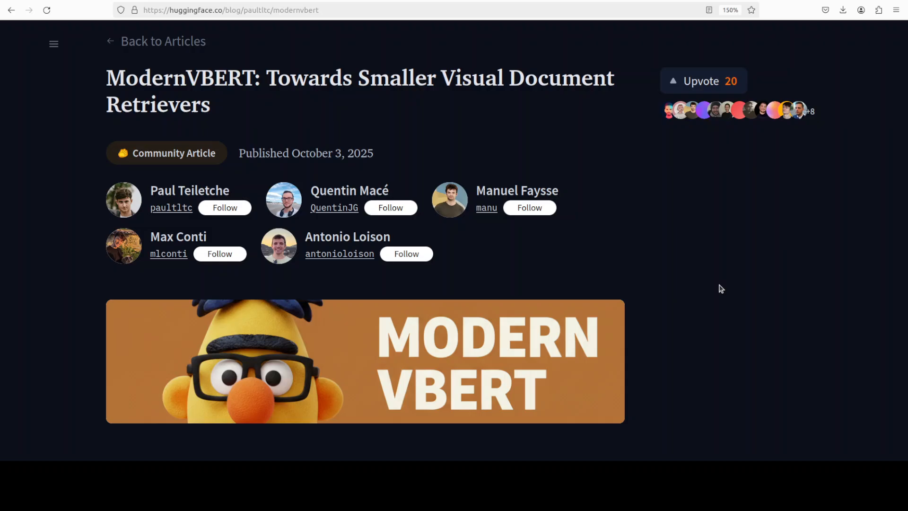
{"action": "mouse_move", "coordinate": [349, 71]}
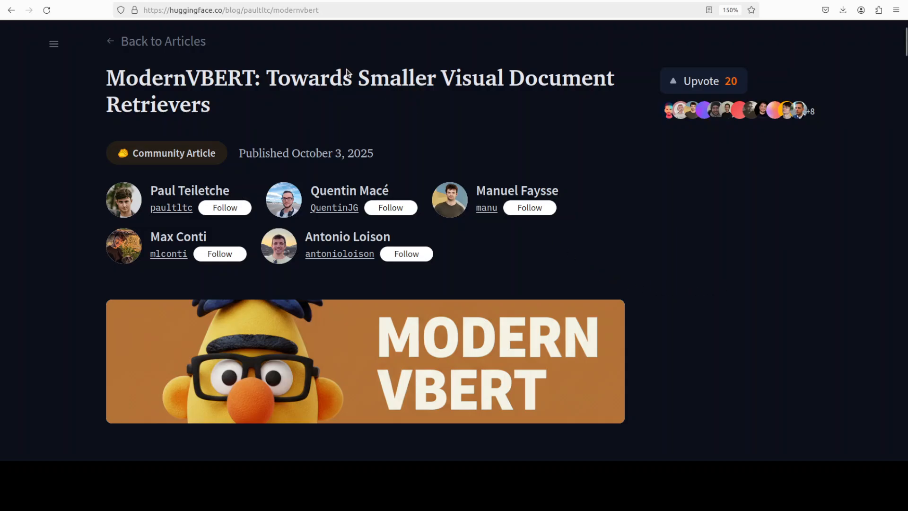